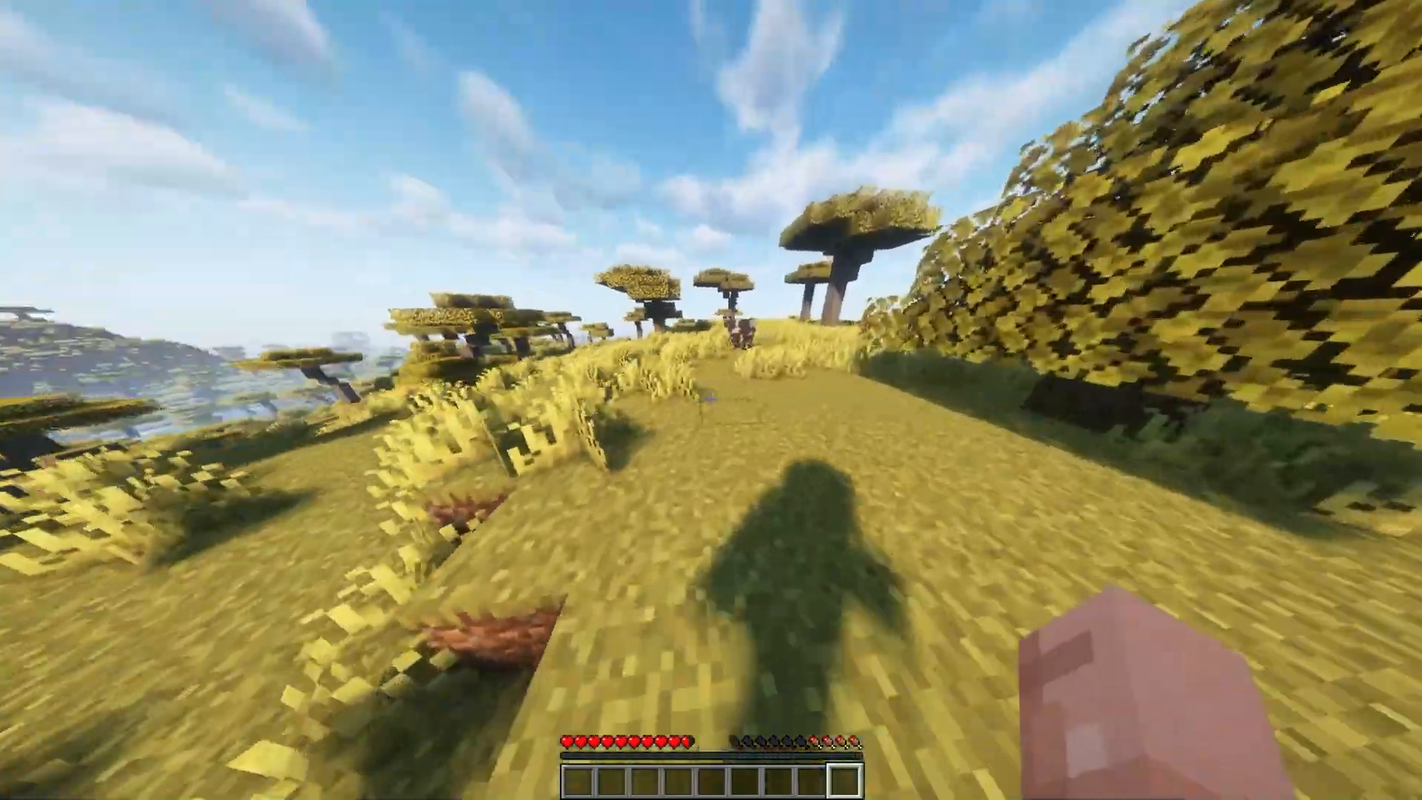
{"action": "mouse_move", "coordinate": [711, 400]}
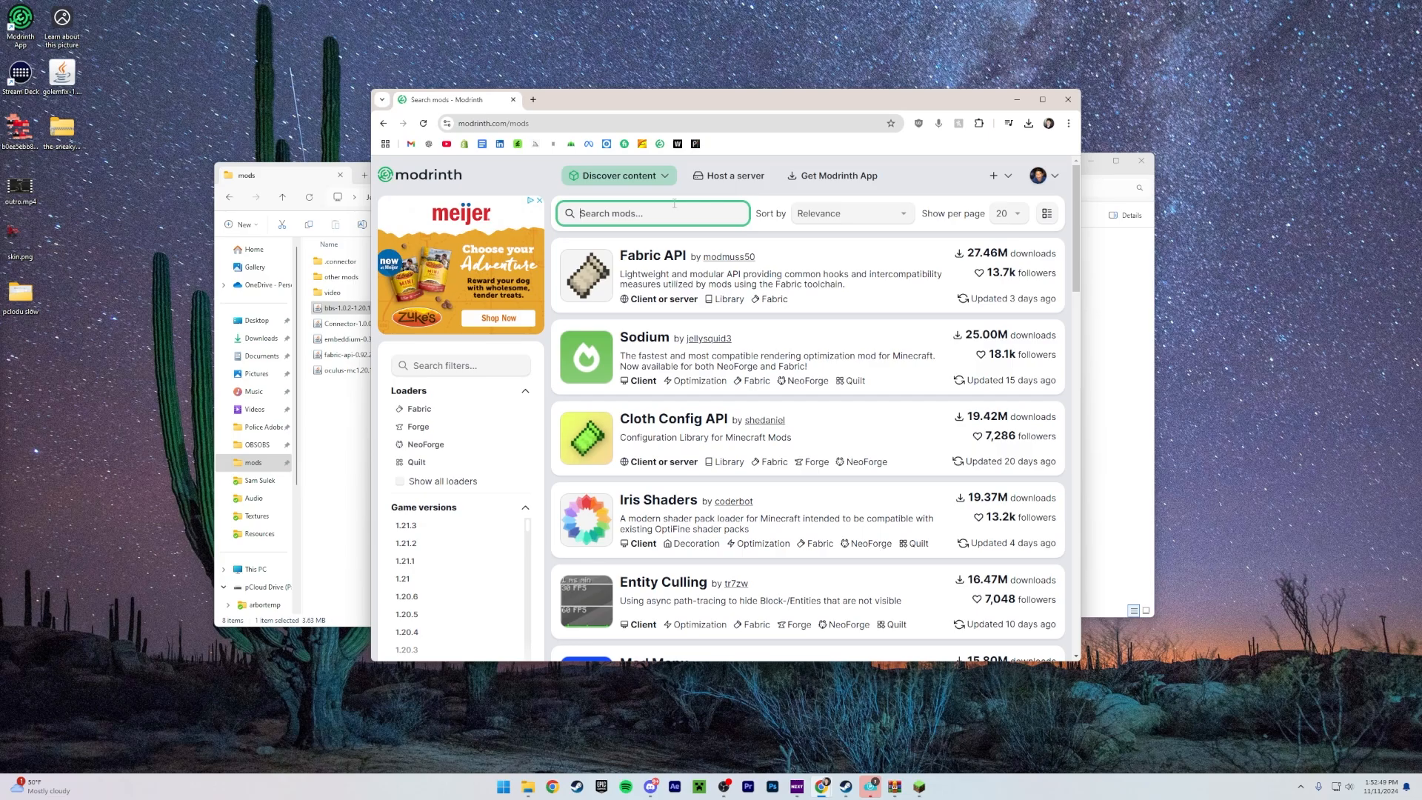
- Search 'oculus' and download the Oculus Forge build for Minecraft 1.20.1
{"action": "left_click", "coordinate": [619, 175]}
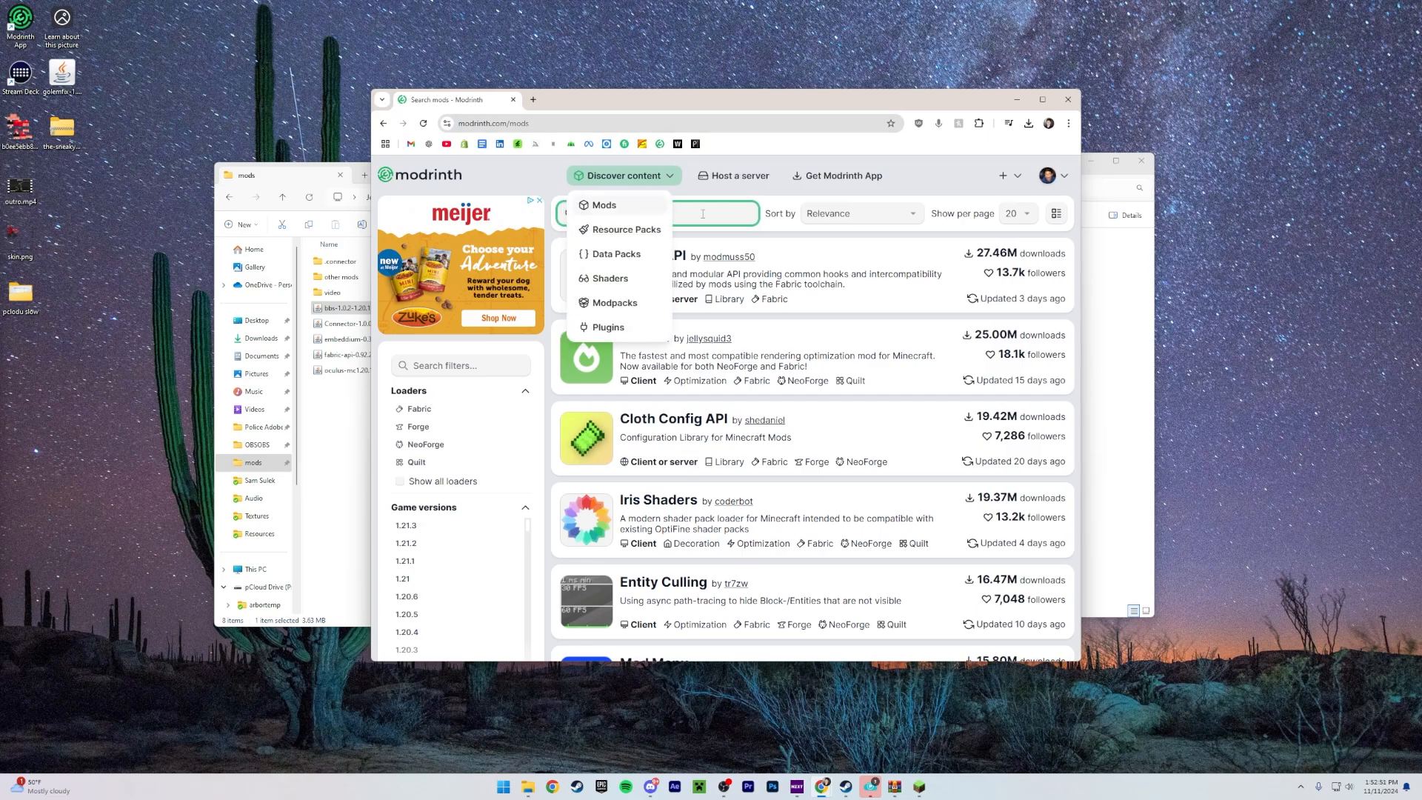
{"action": "type", "text": "oculus"}
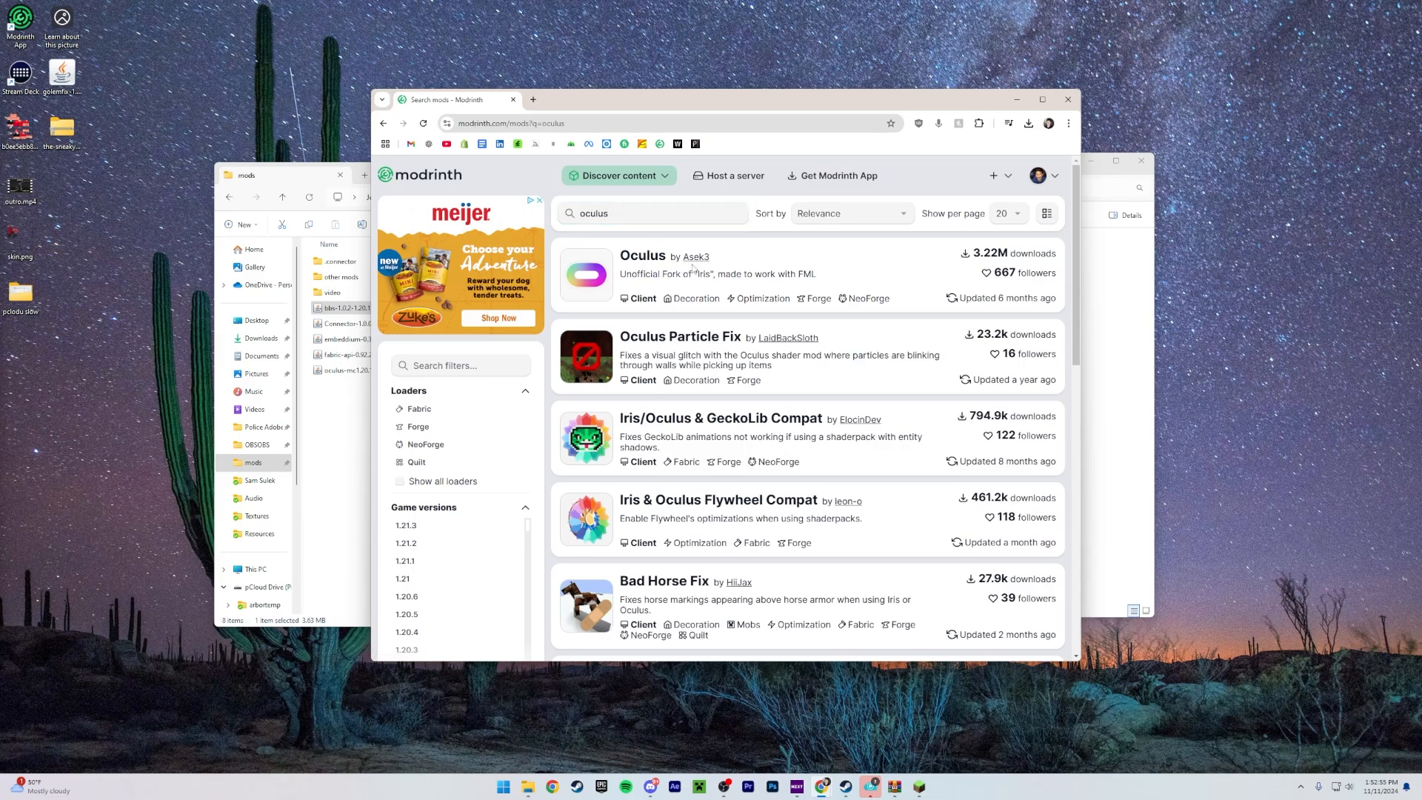
{"action": "left_click", "coordinate": [642, 256]}
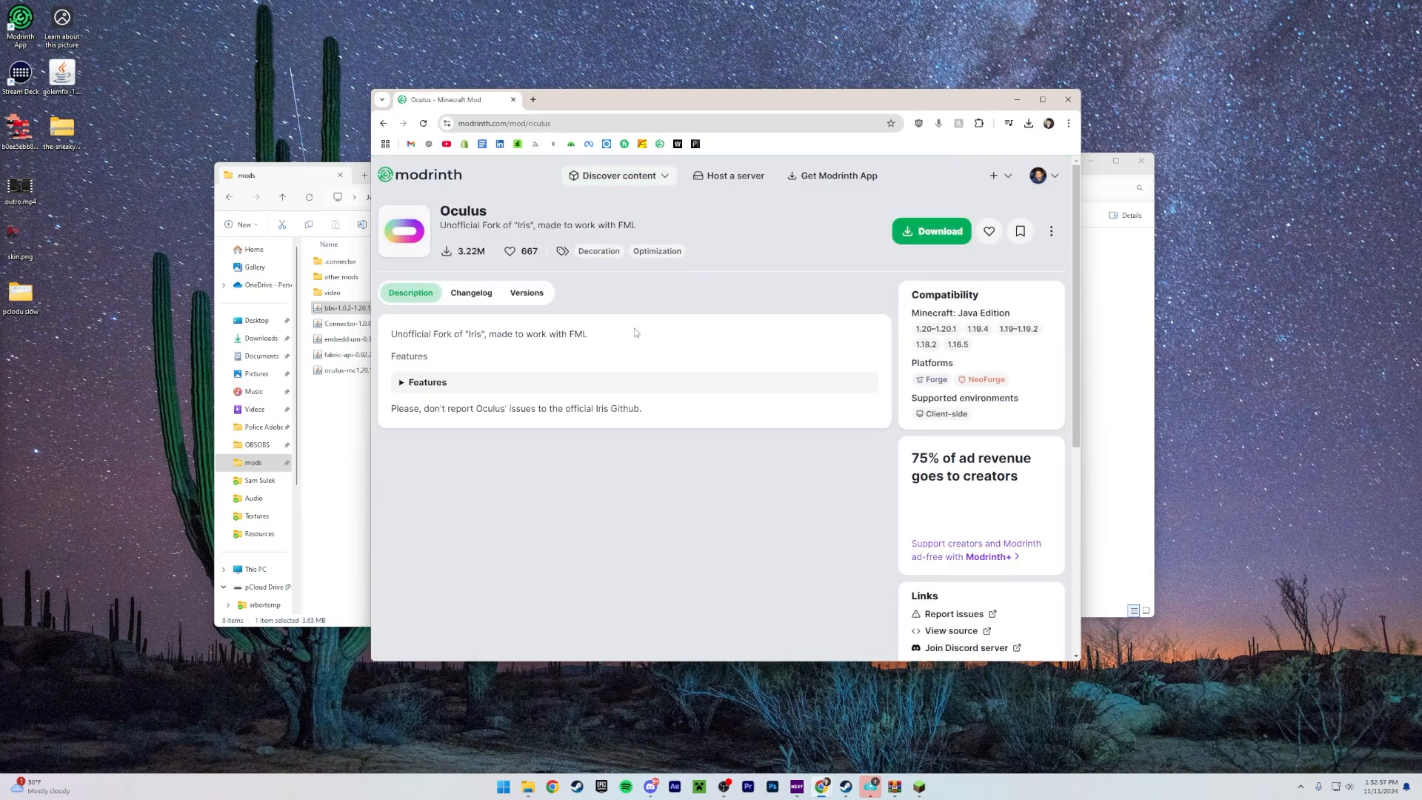
{"action": "mouse_move", "coordinate": [625, 359]}
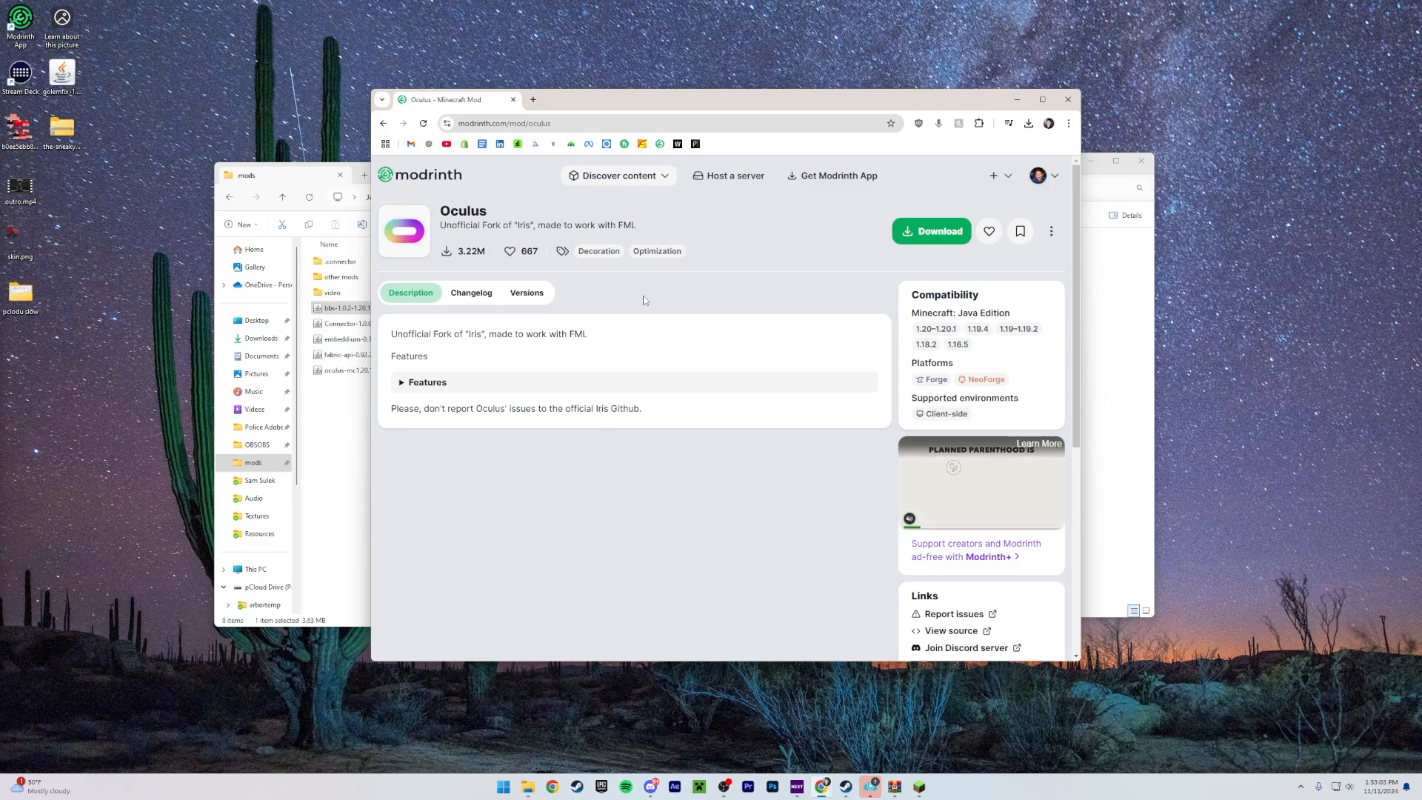
{"action": "mouse_move", "coordinate": [821, 247]}
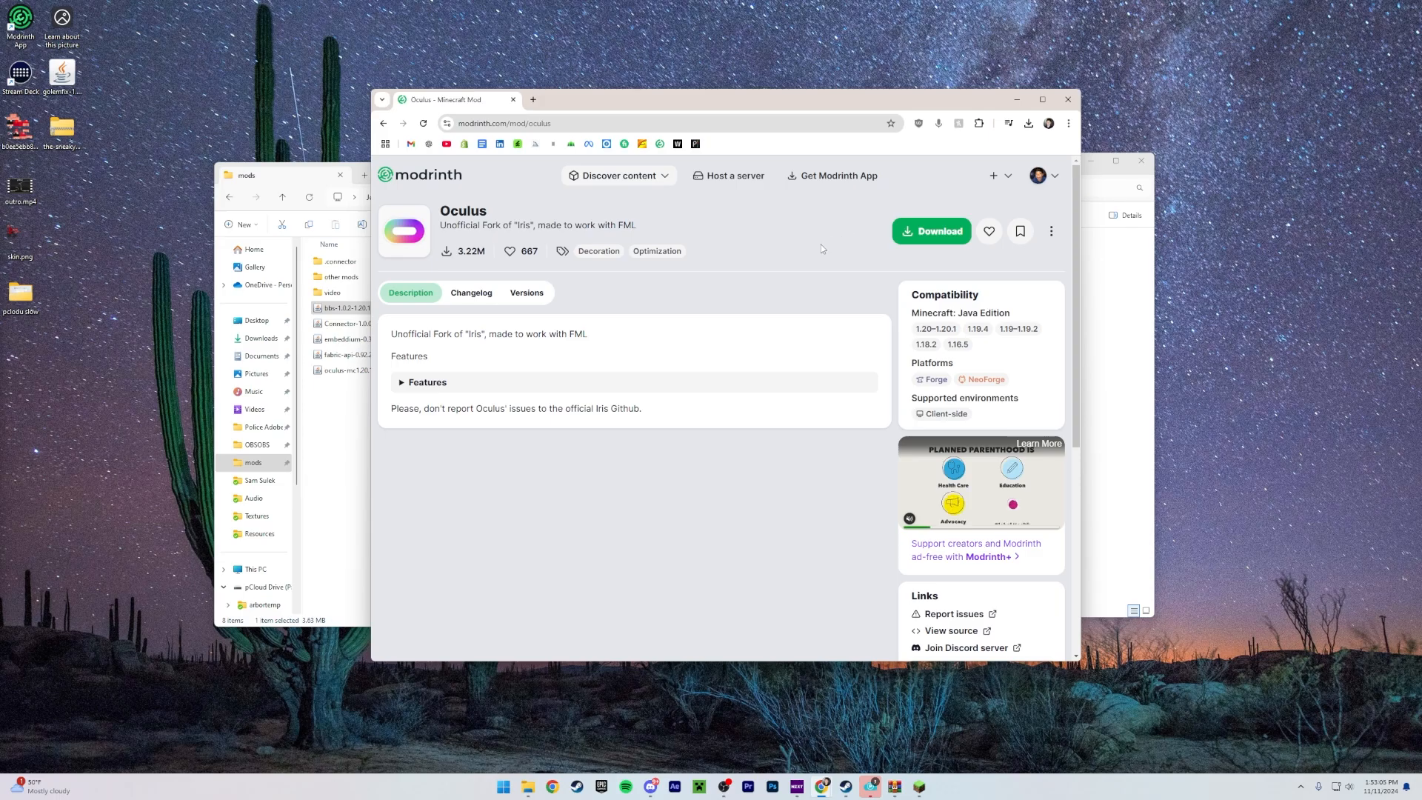
{"action": "left_click", "coordinate": [932, 231]}
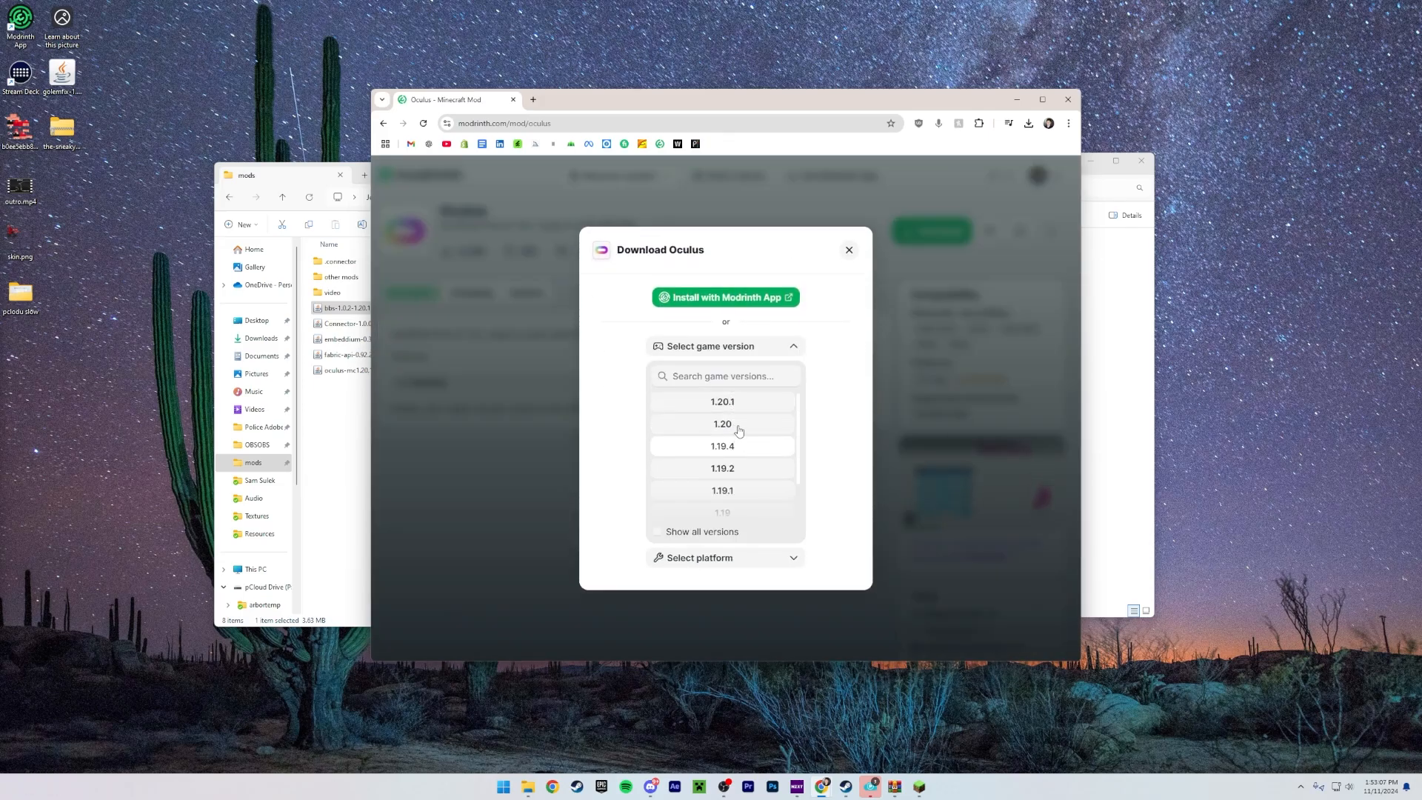
{"action": "left_click", "coordinate": [722, 400]}
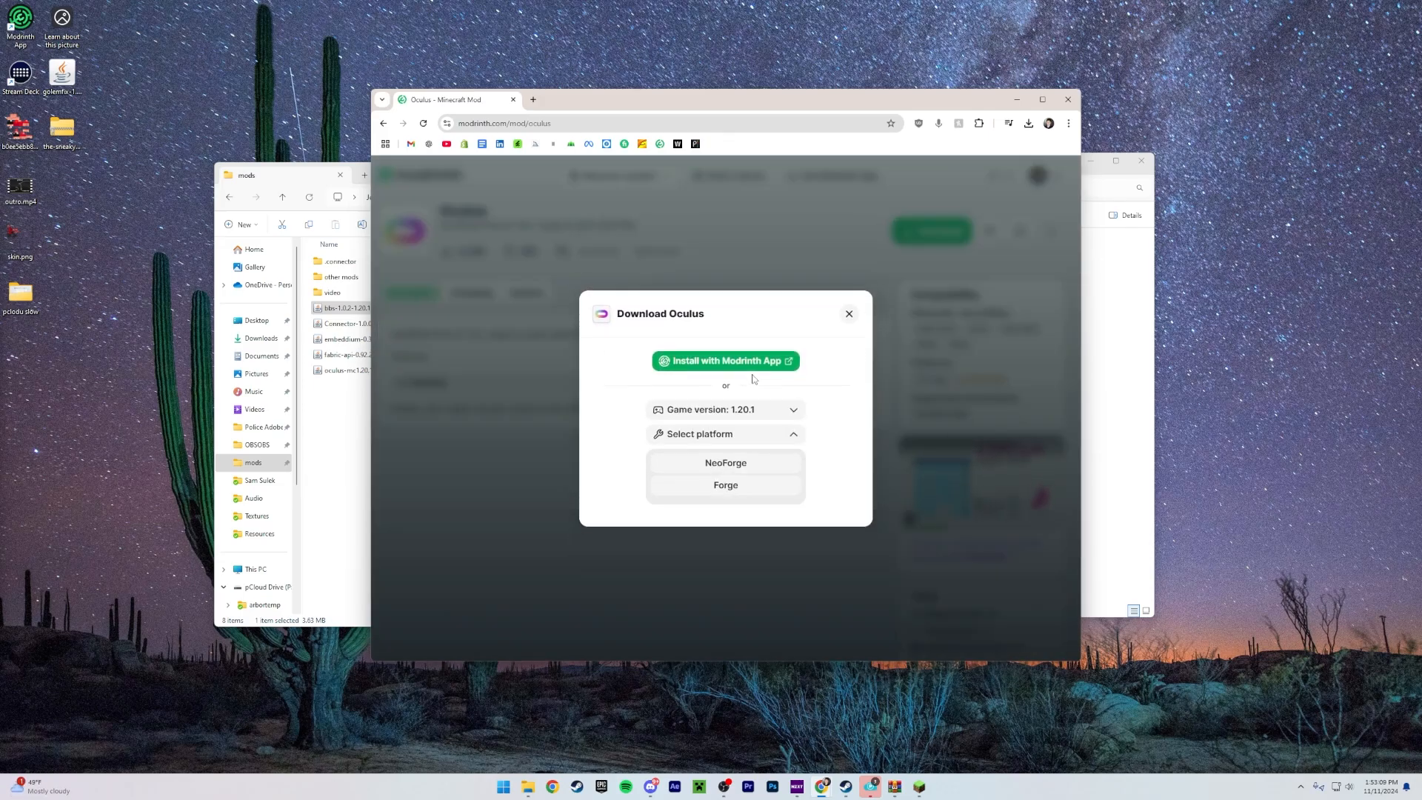
{"action": "left_click", "coordinate": [725, 486]}
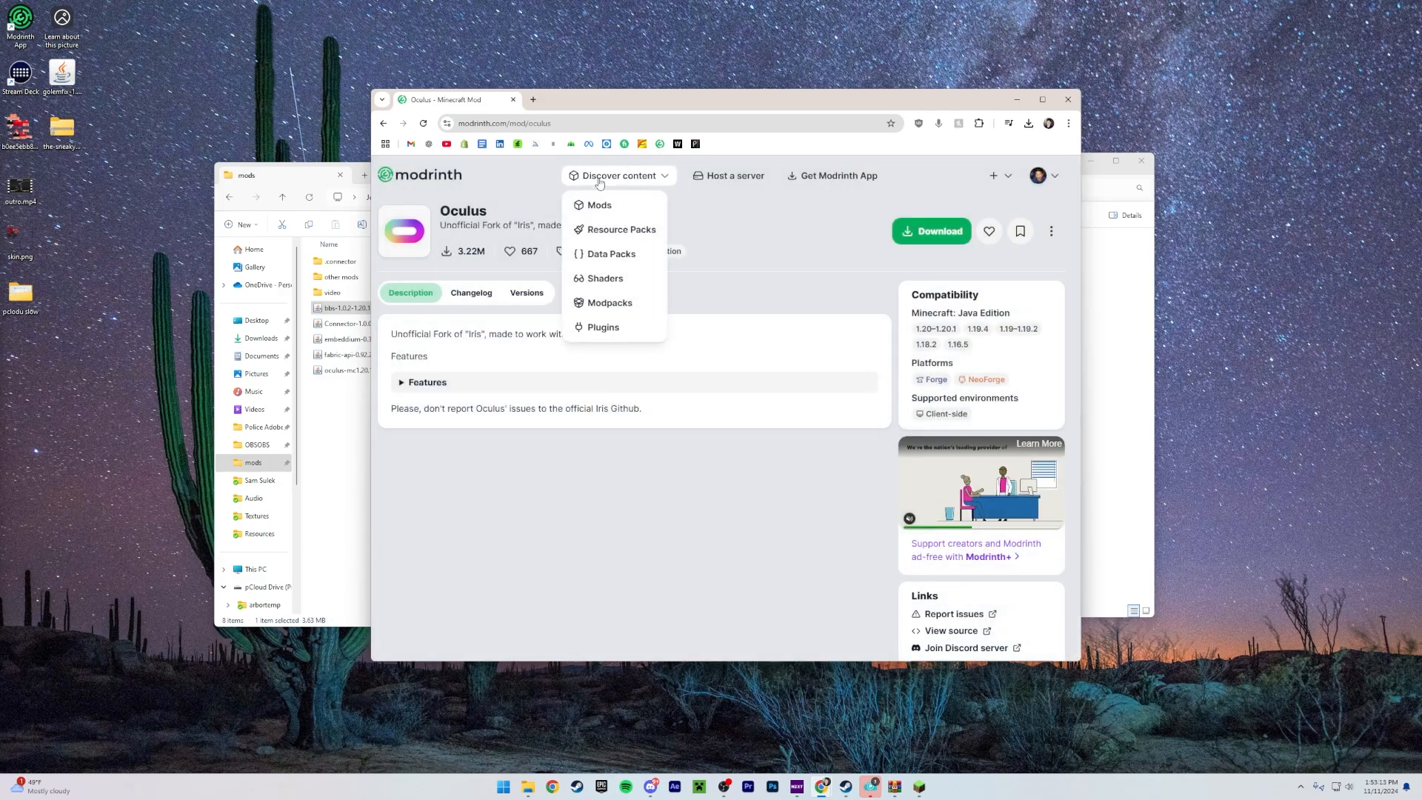
- Search 'embe' and download the Embeddium Forge build for Minecraft 1.20.1
{"action": "left_click", "coordinate": [598, 204]}
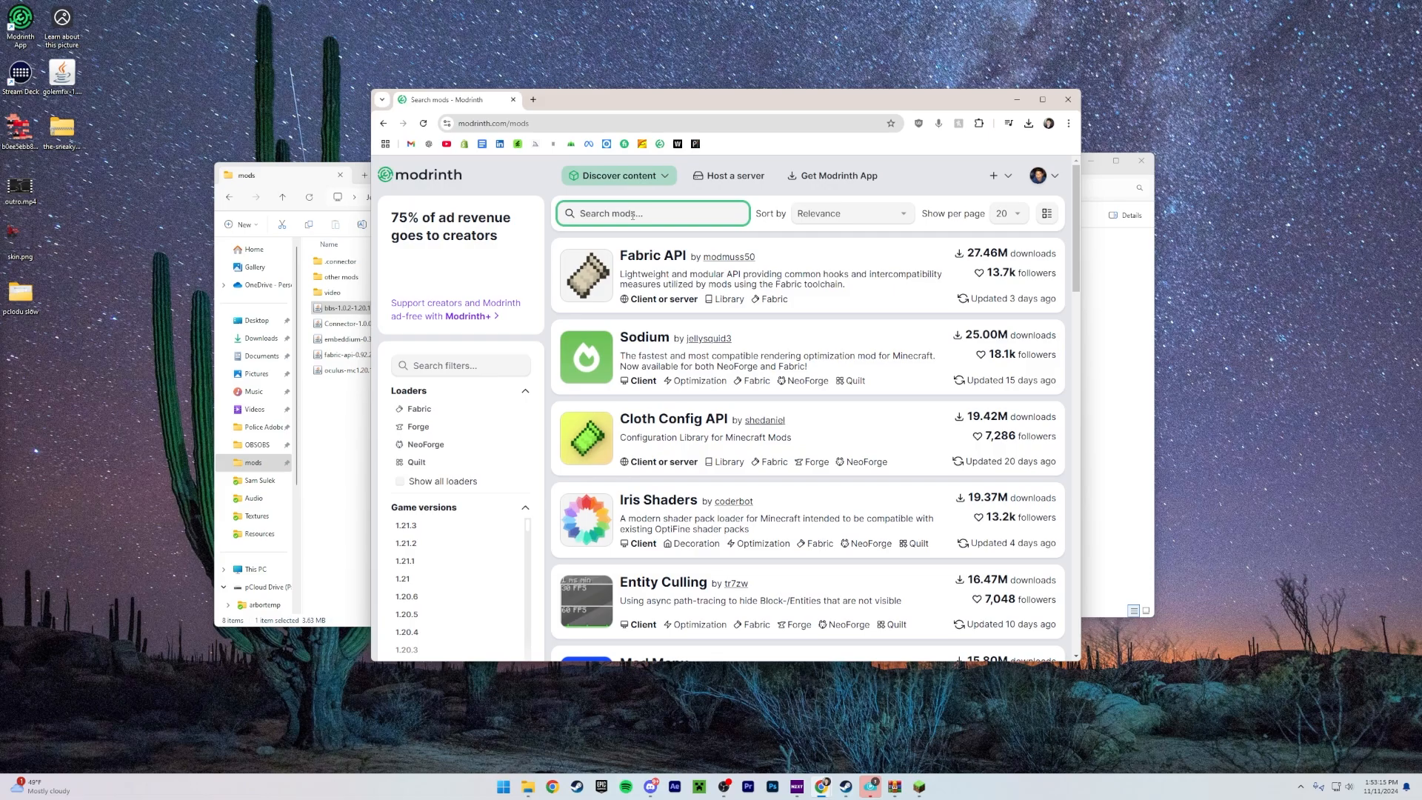
{"action": "type", "text": "embe"}
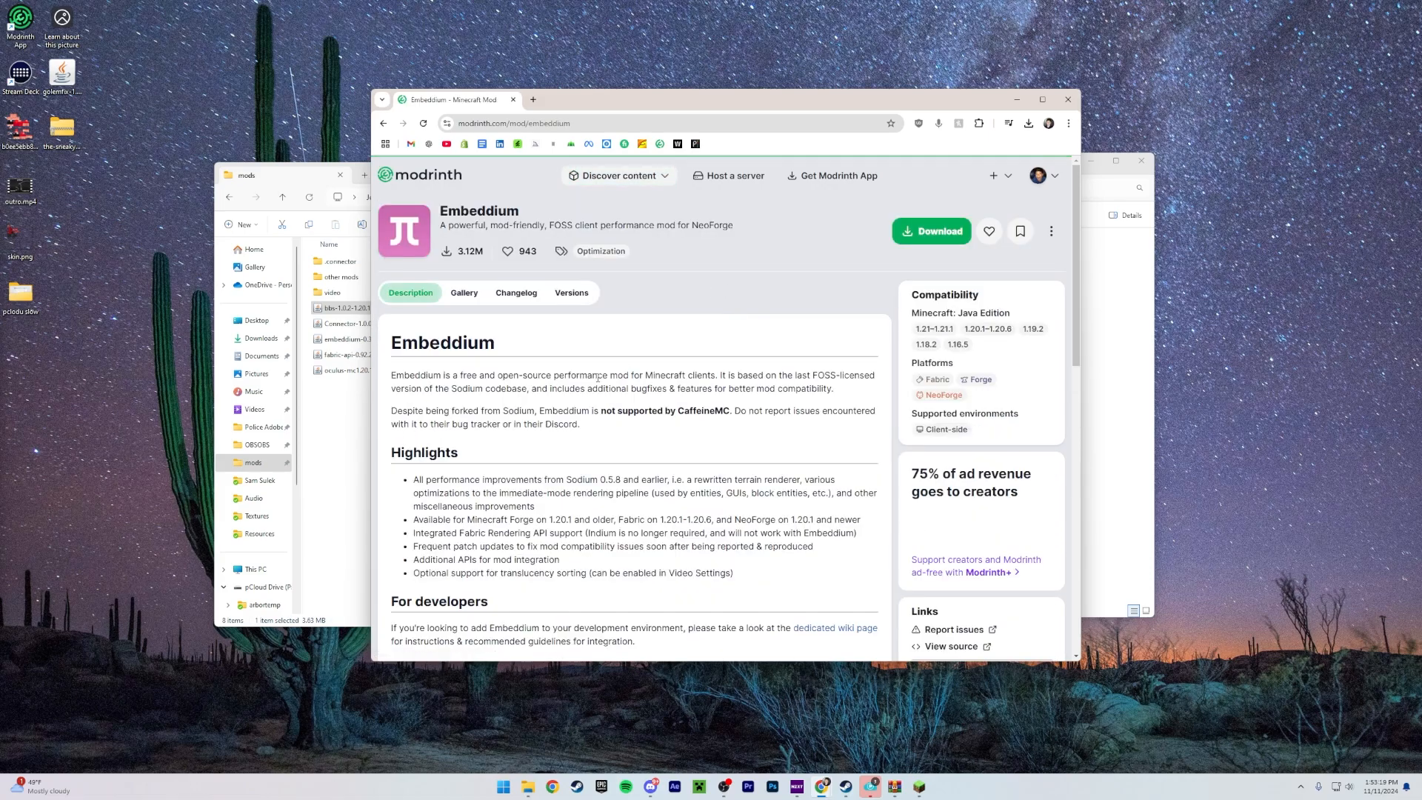
{"action": "left_click", "coordinate": [931, 231]}
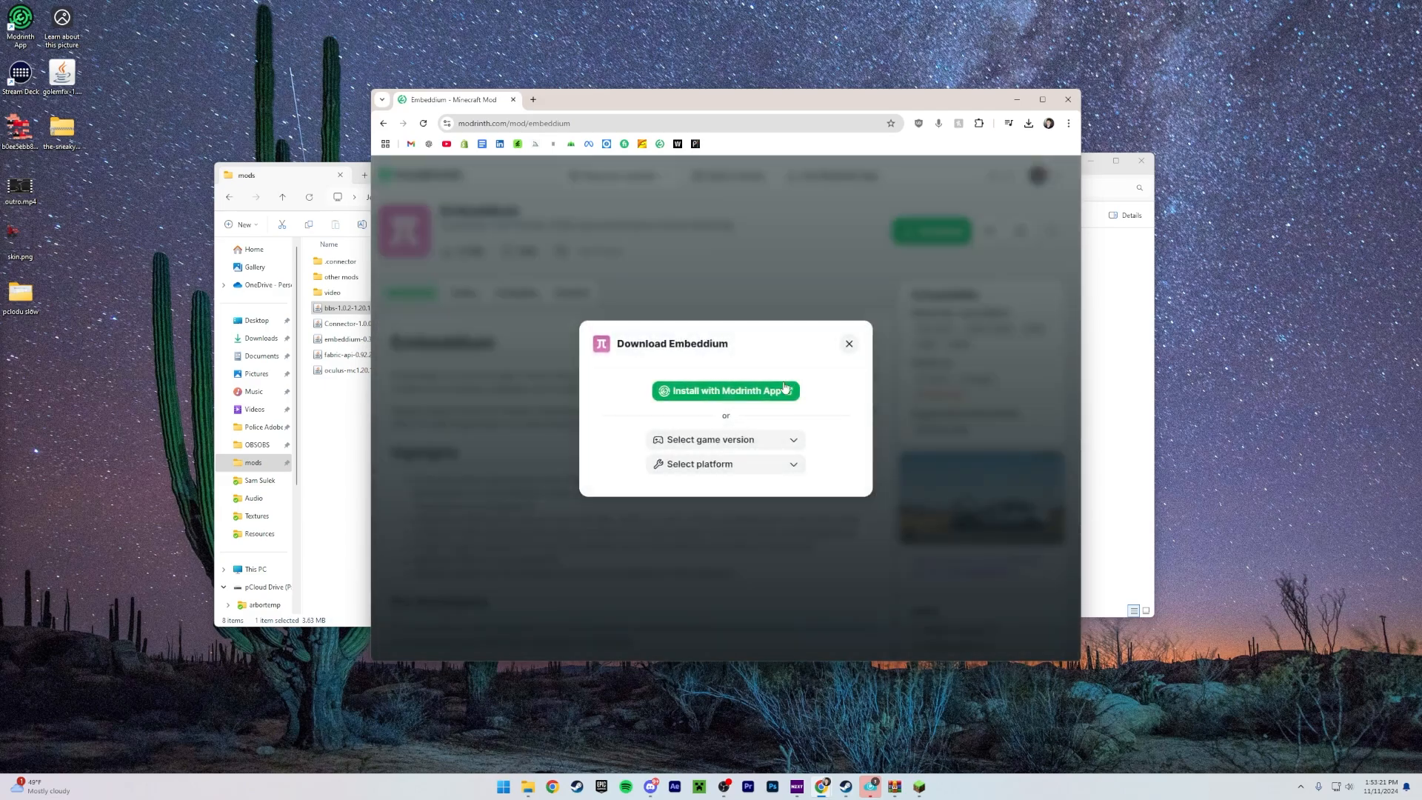
{"action": "left_click", "coordinate": [723, 440]}
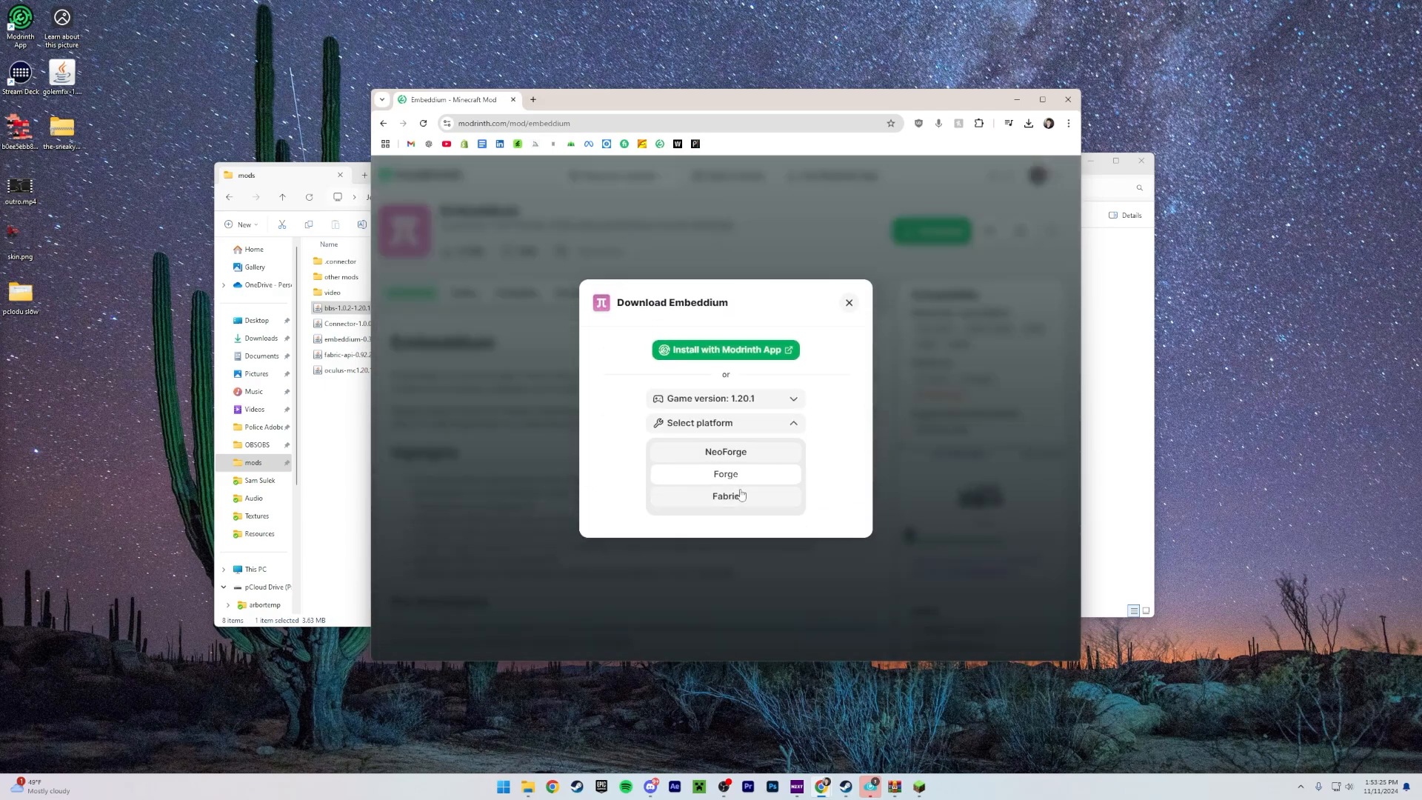
{"action": "left_click", "coordinate": [726, 473]}
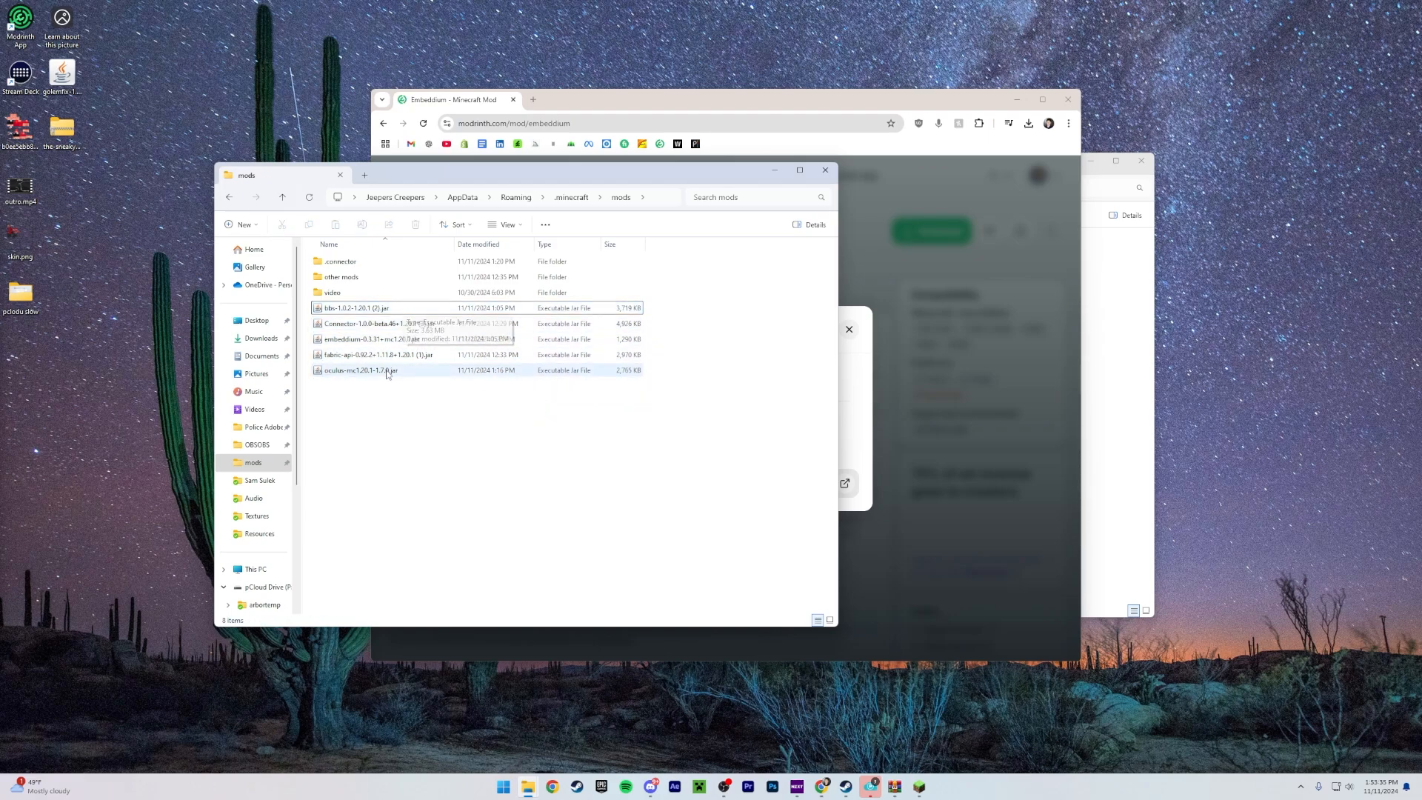
{"action": "mouse_move", "coordinate": [376, 355]}
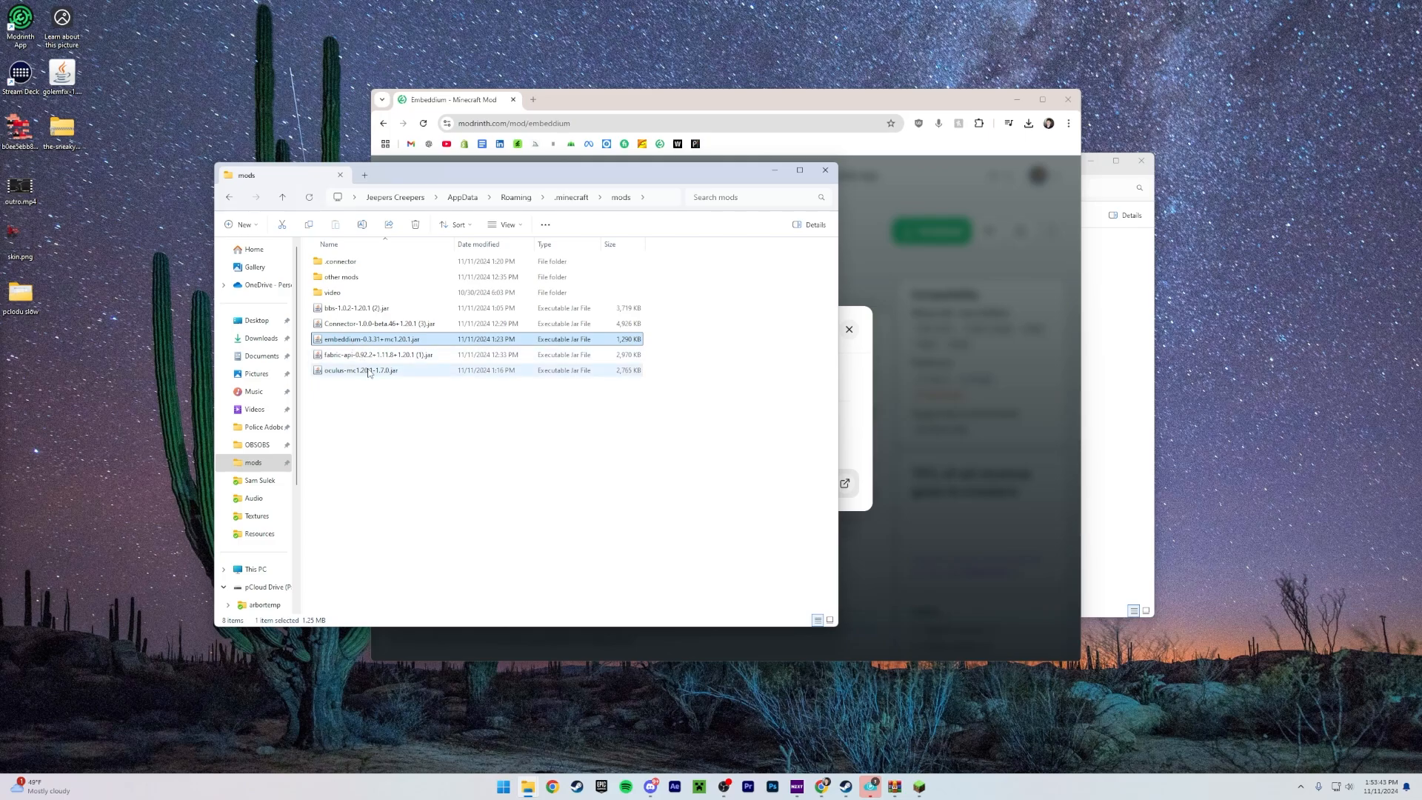
- Select the Oculus jar in the .minecraft mods folder beside Embeddium and BBS
{"action": "left_click", "coordinate": [360, 371]}
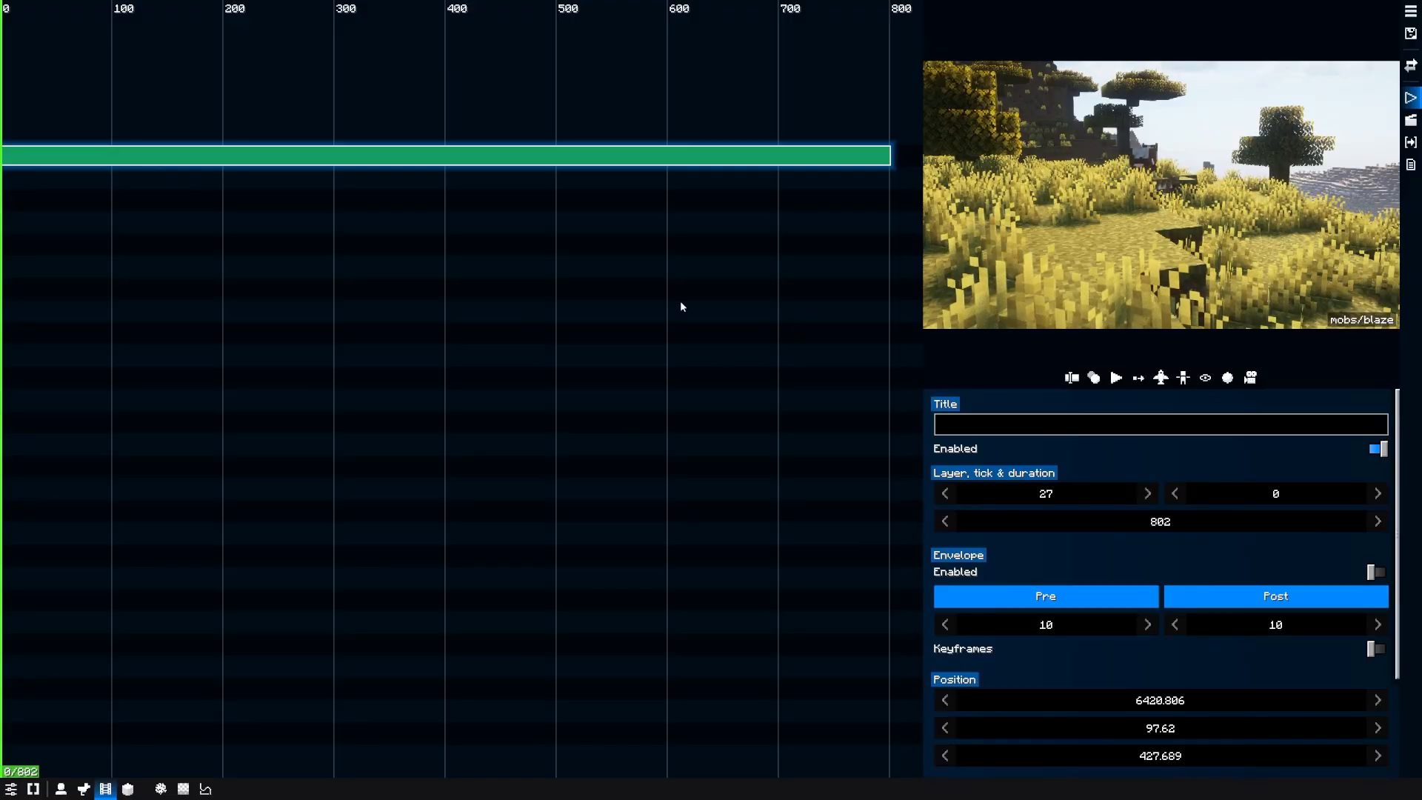
- Exit the BBS film editor timeline with Escape to first-person savanna gameplay
{"action": "key", "text": "Escape"}
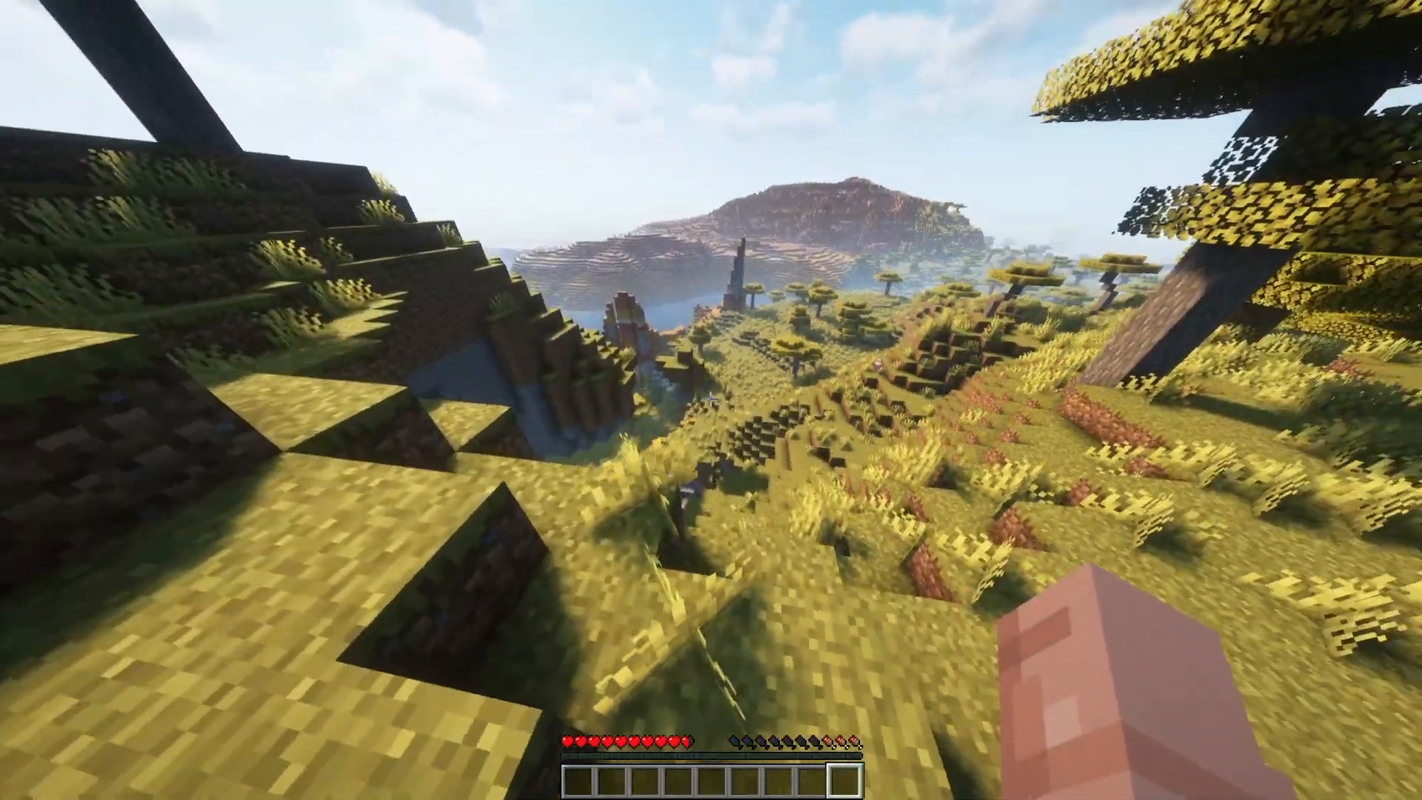
{"action": "key", "text": "Escape"}
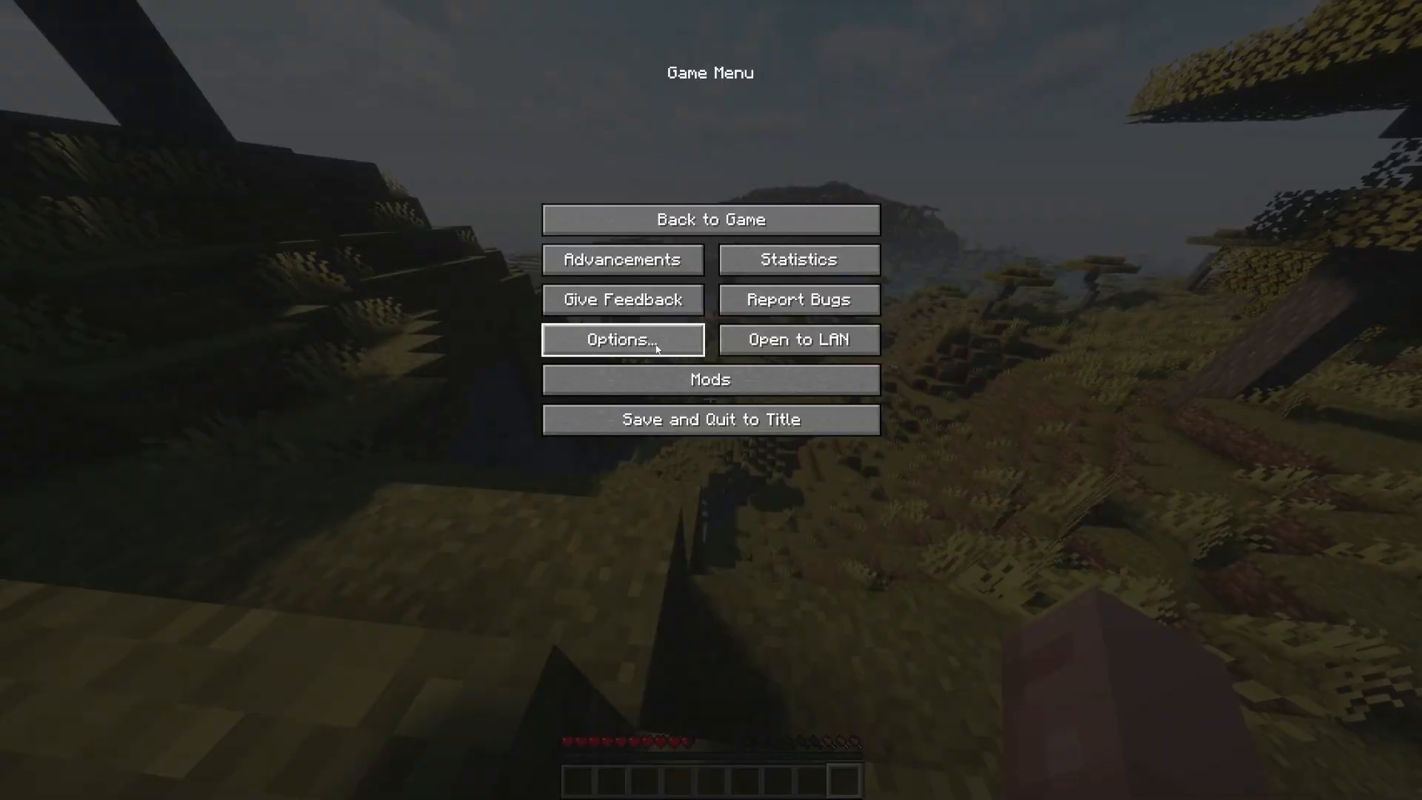
{"action": "left_click", "coordinate": [622, 339]}
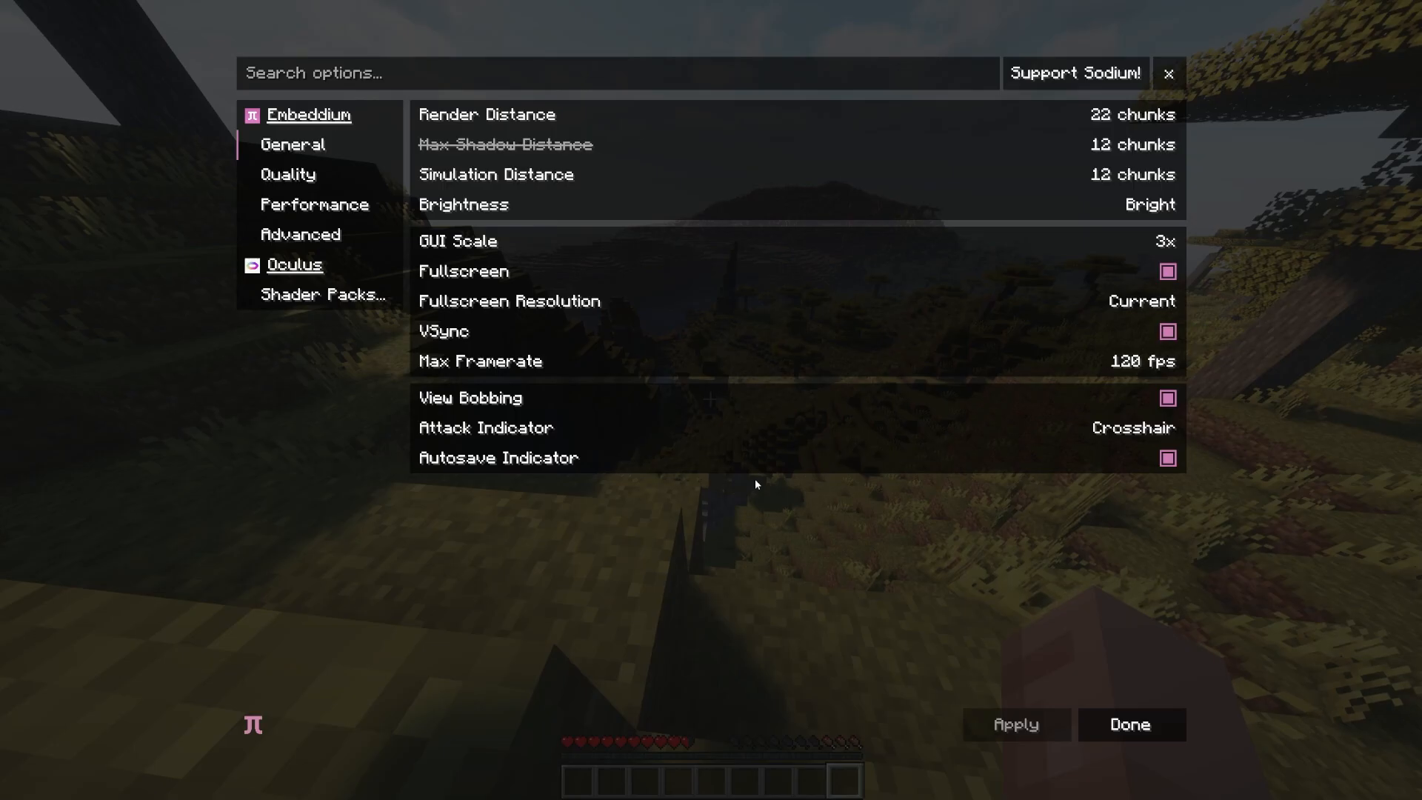
{"action": "left_click", "coordinate": [1131, 725]}
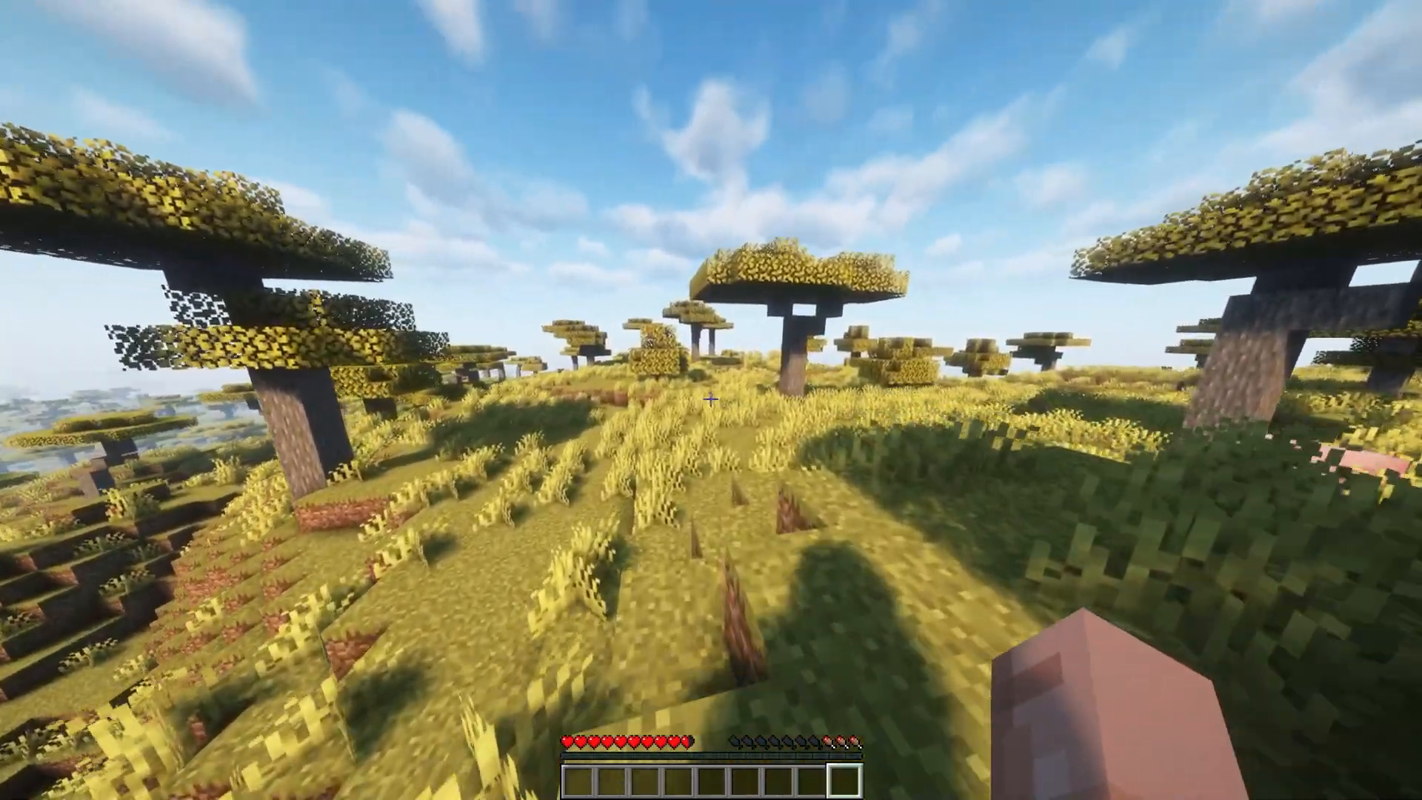